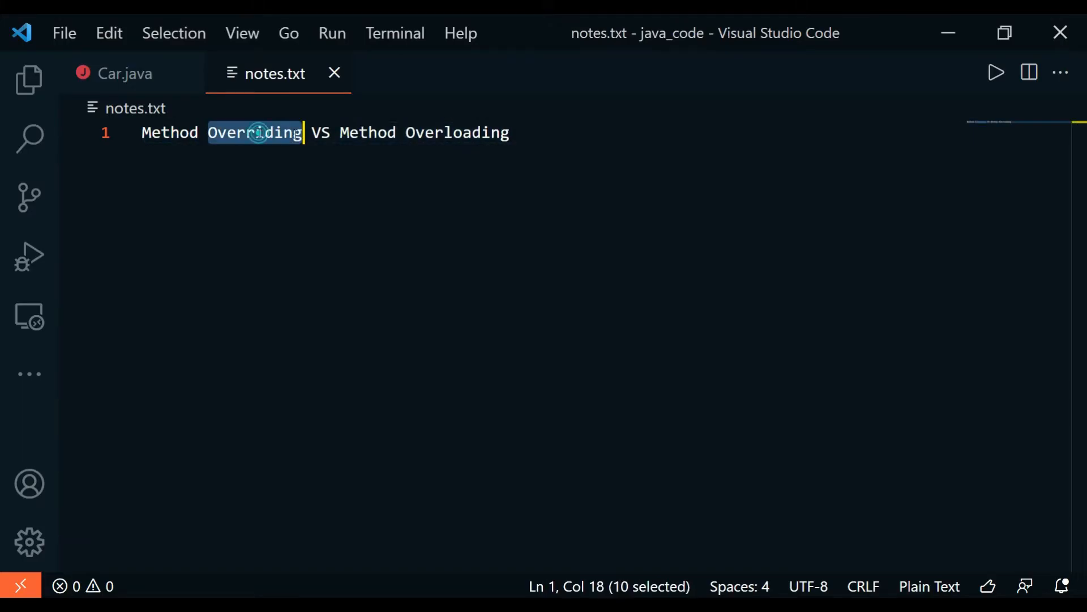
Step: Highlight the title line and its words 'Overriding' and 'Overloading' in notes.txt
click(444, 132)
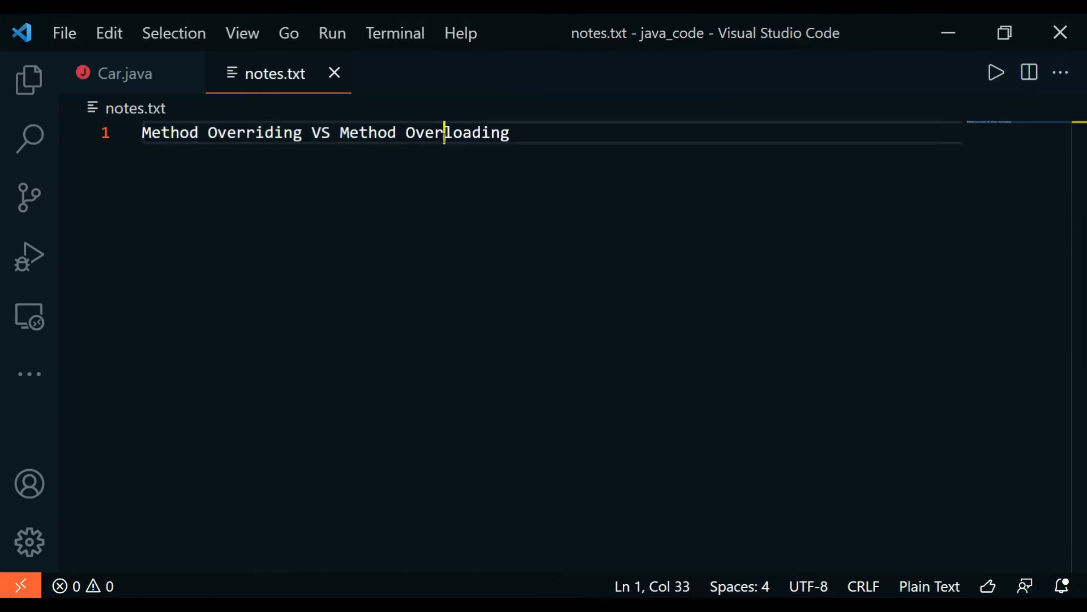
triple_click(327, 132)
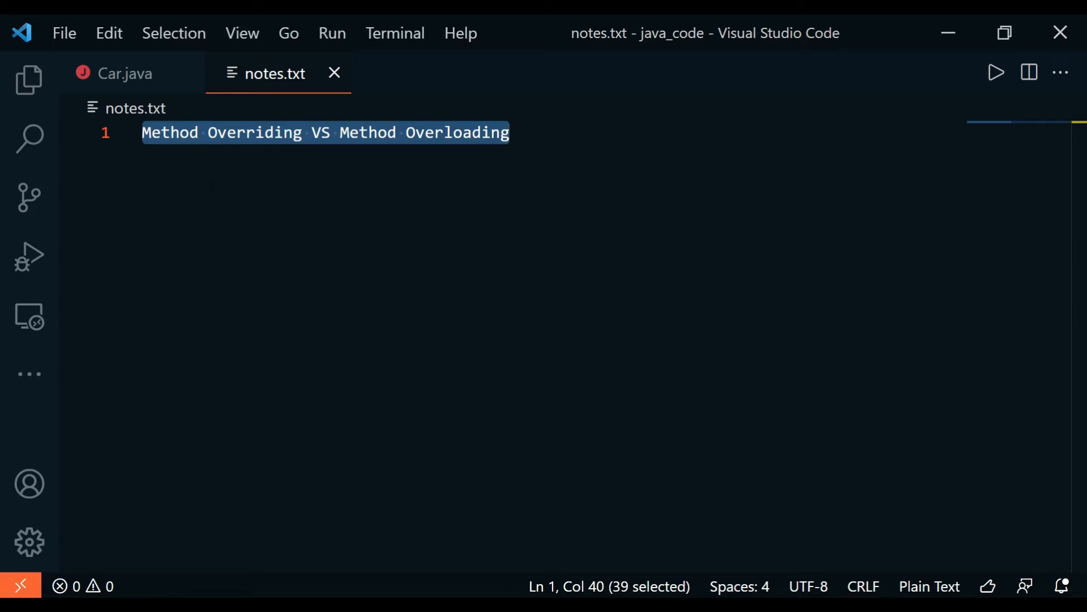
double_click(254, 133)
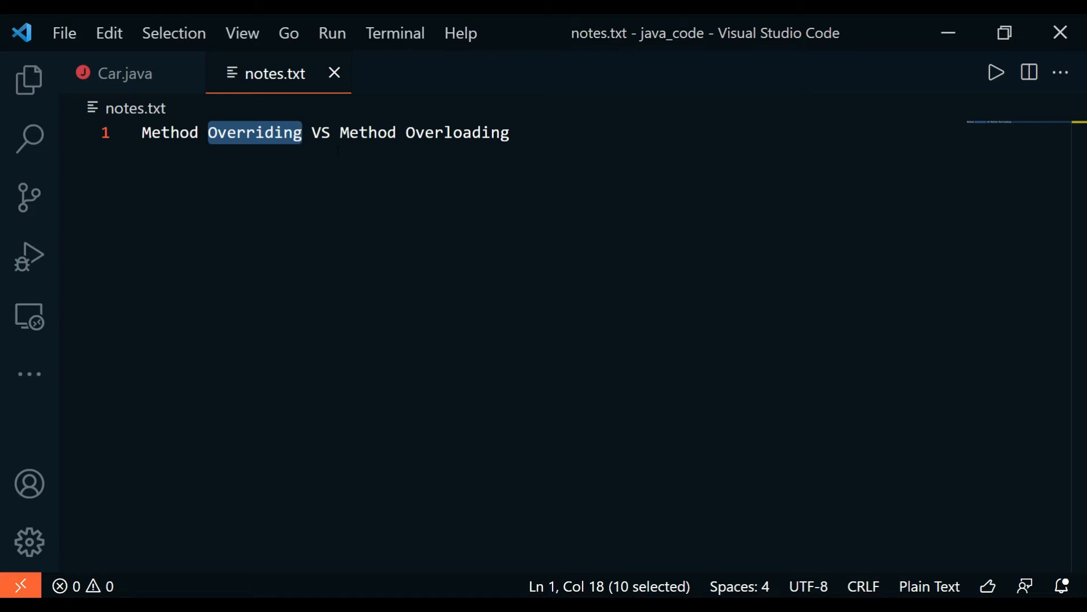
double_click(457, 132)
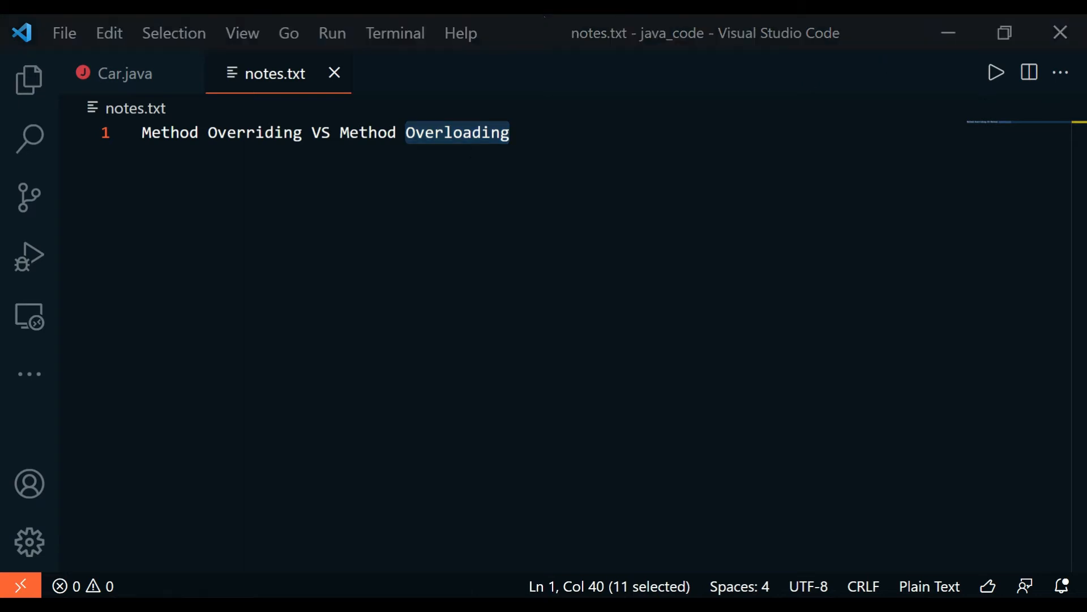
Step: Switch to Car.java and point out the String, public, defaultColor and static field keywords
click(125, 74)
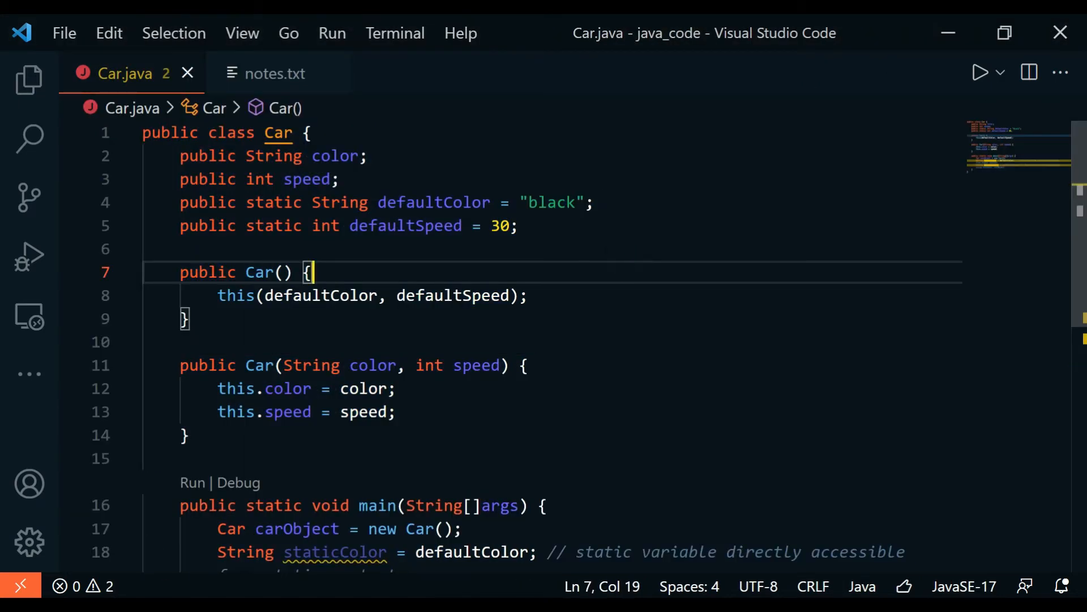
double_click(169, 133)
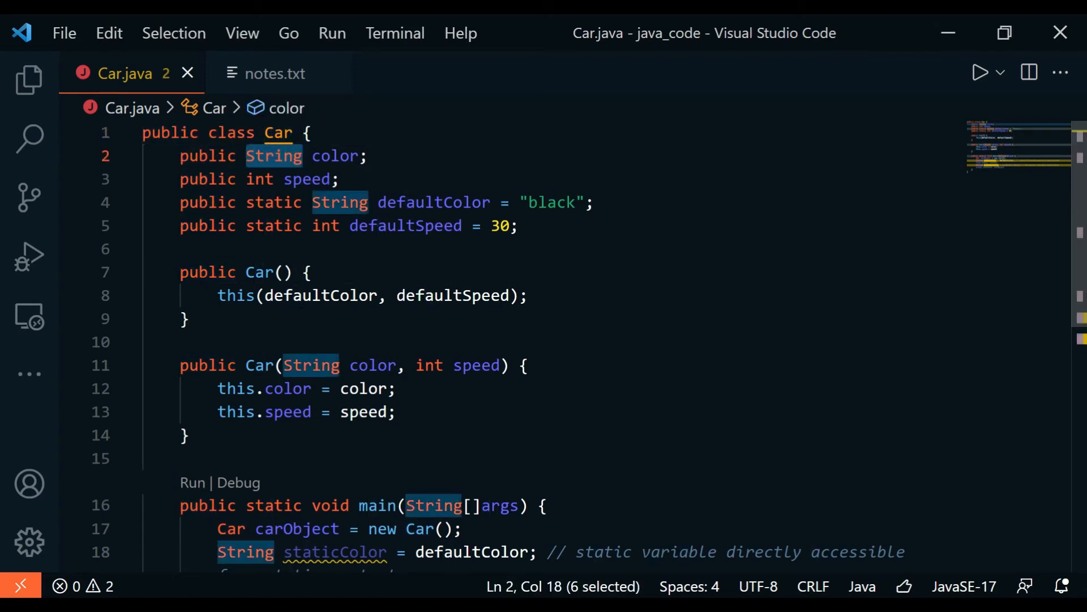
double_click(260, 179)
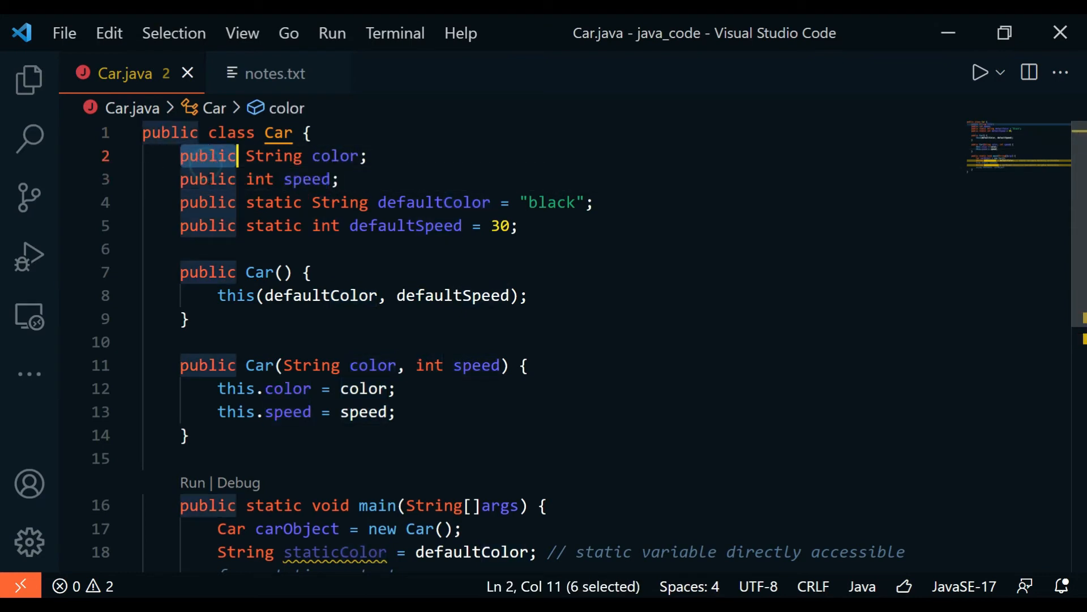
double_click(273, 155)
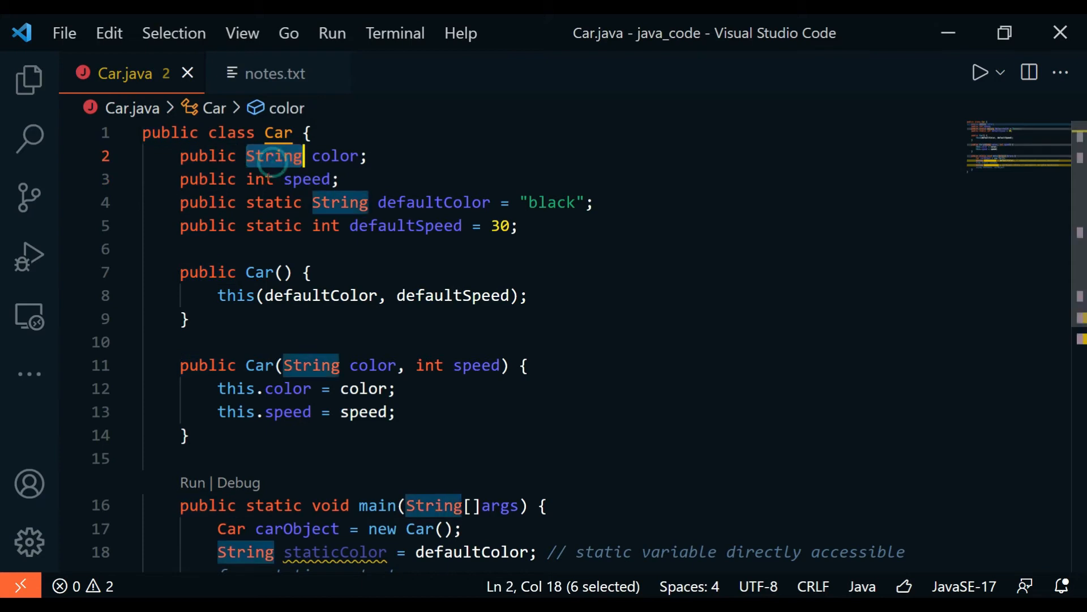
double_click(259, 179)
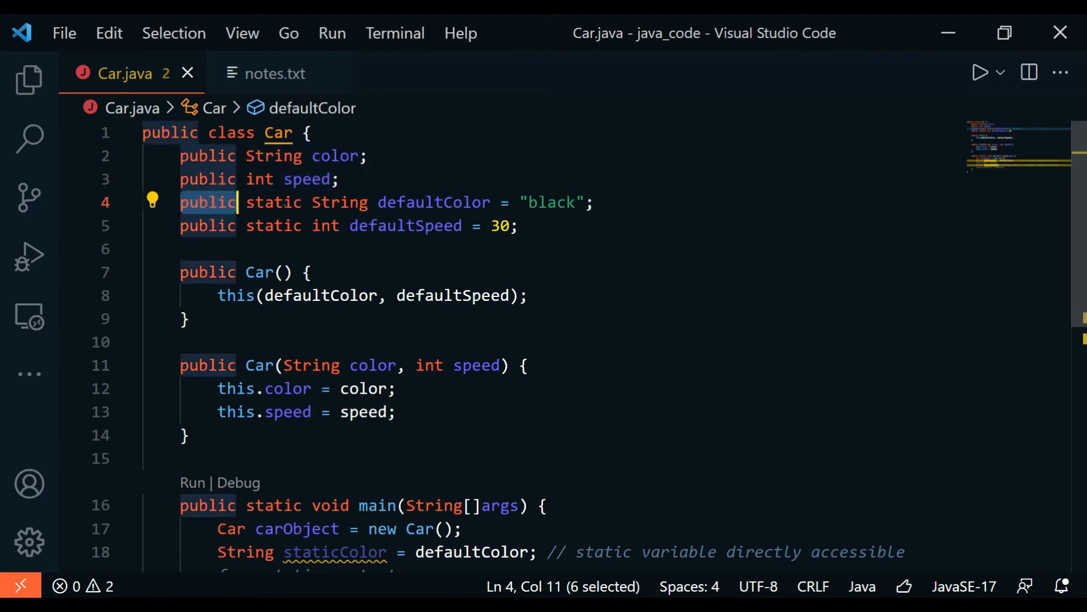
double_click(433, 201)
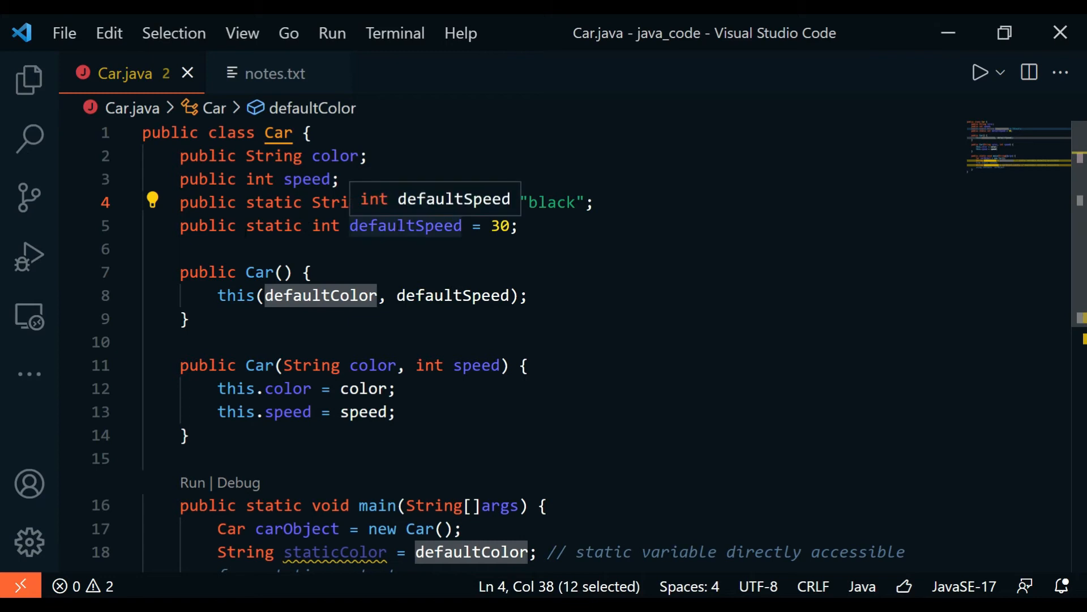
click(404, 225)
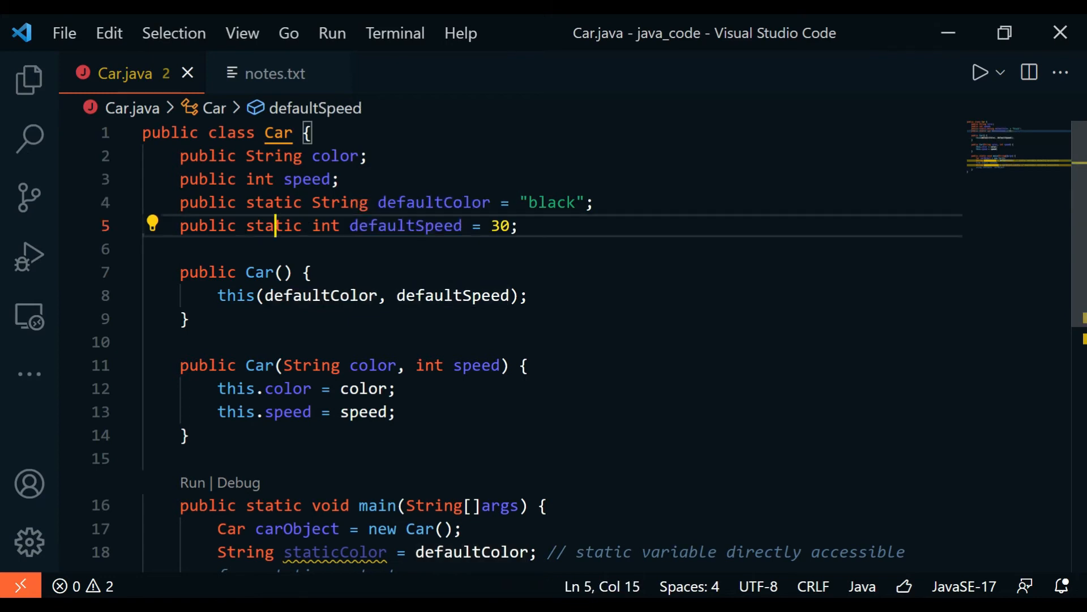
double_click(273, 201)
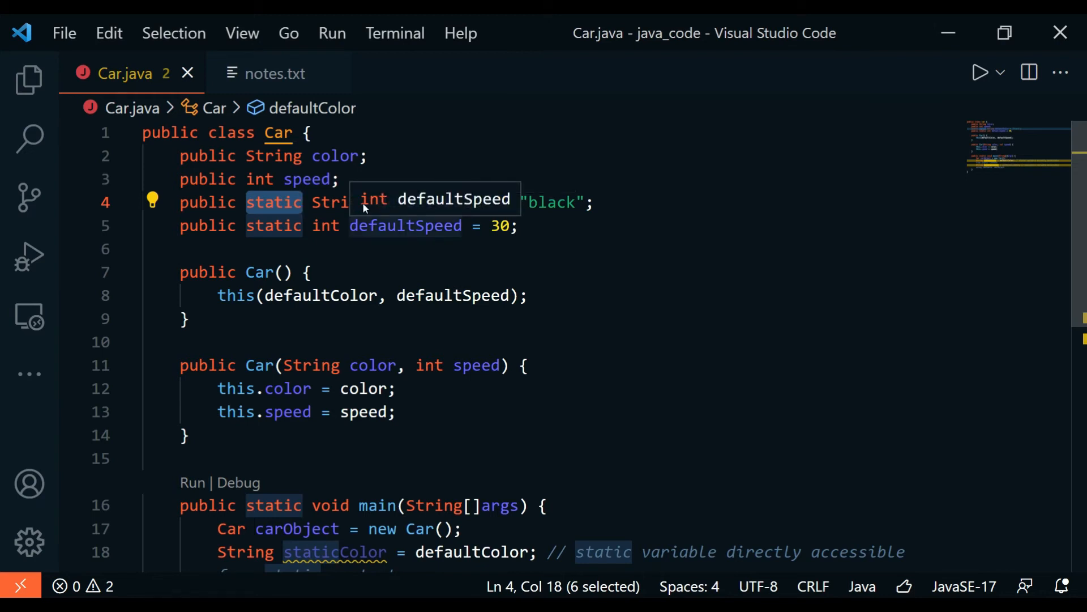
mouse_move(339, 201)
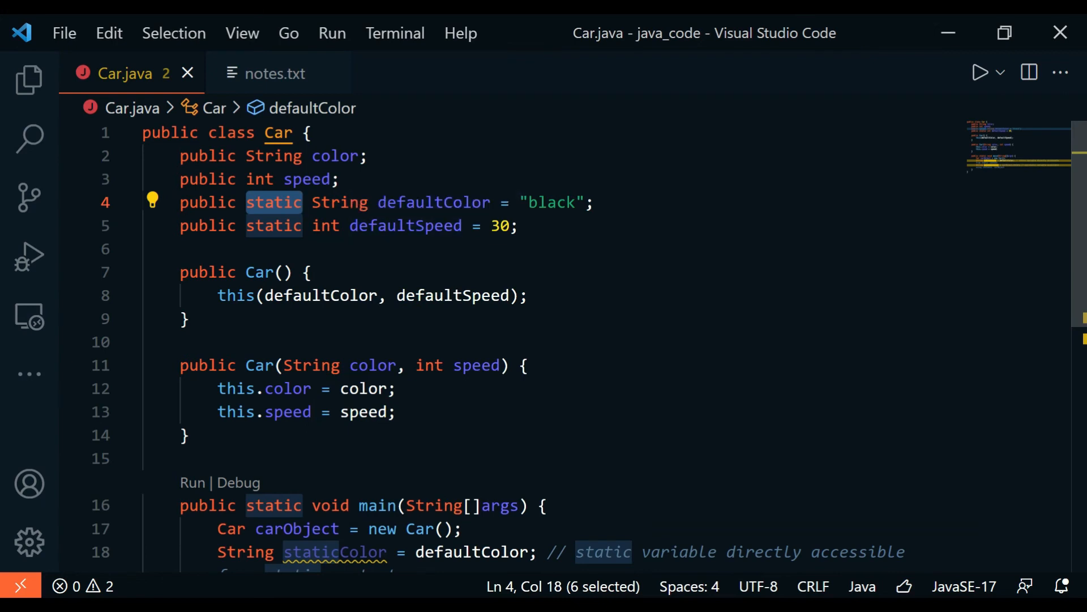
click(208, 195)
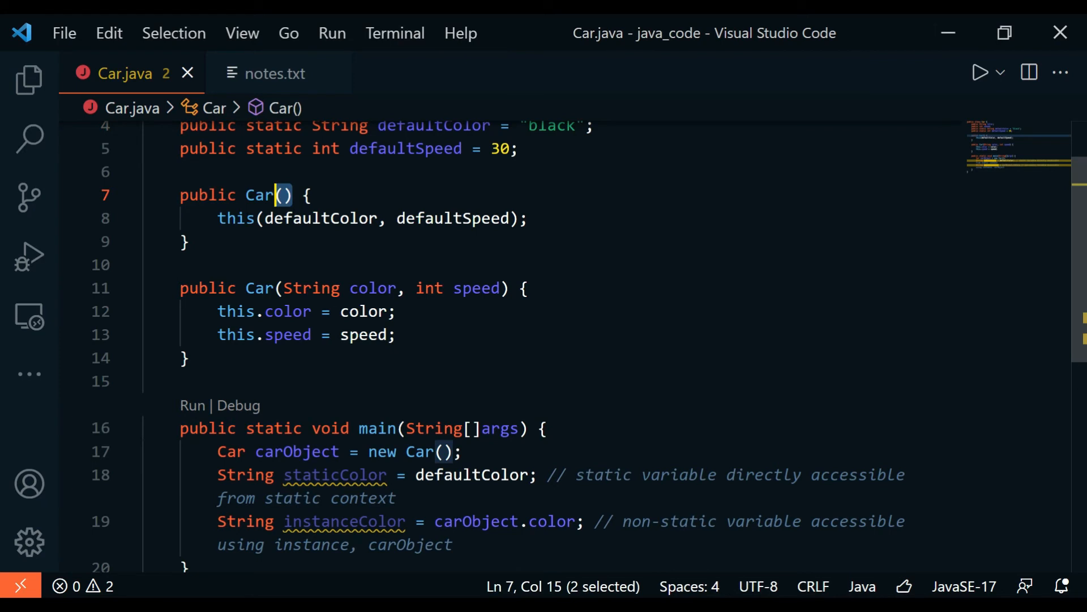
double_click(321, 217)
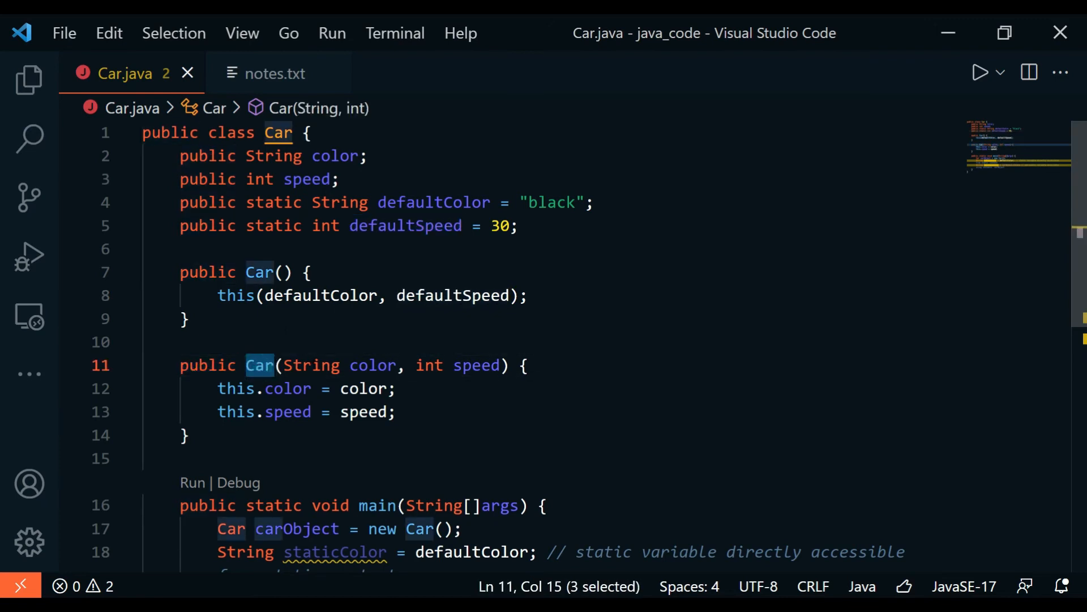
double_click(311, 366)
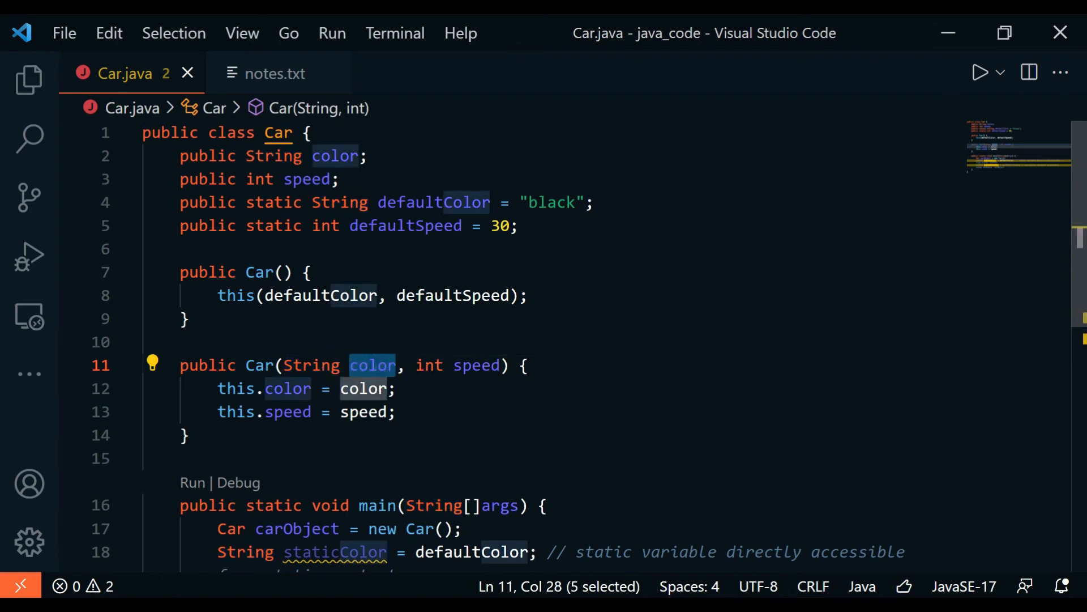
double_click(476, 366)
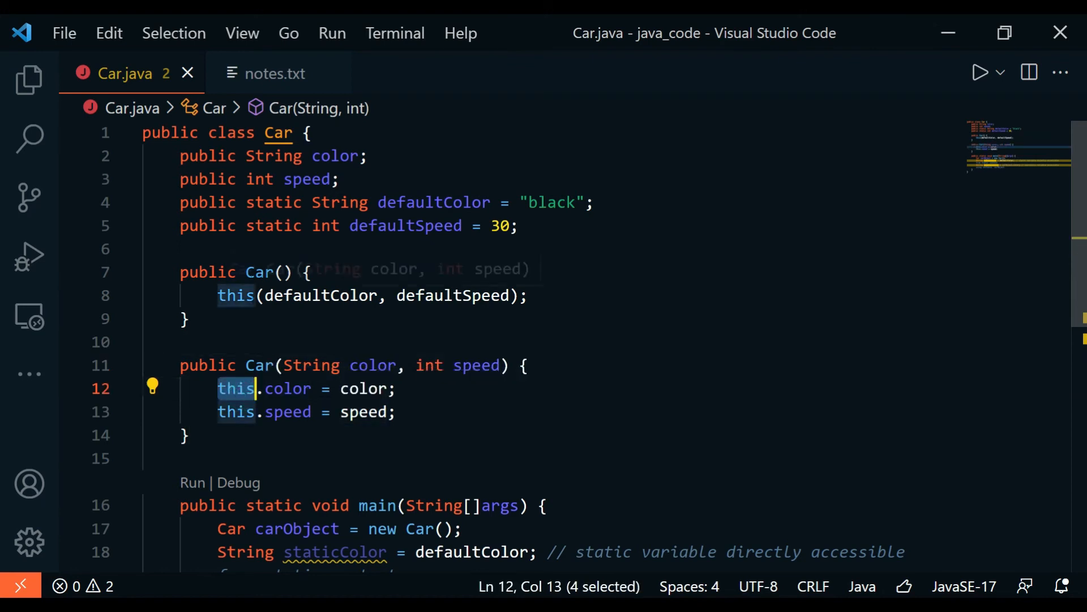
click(232, 295)
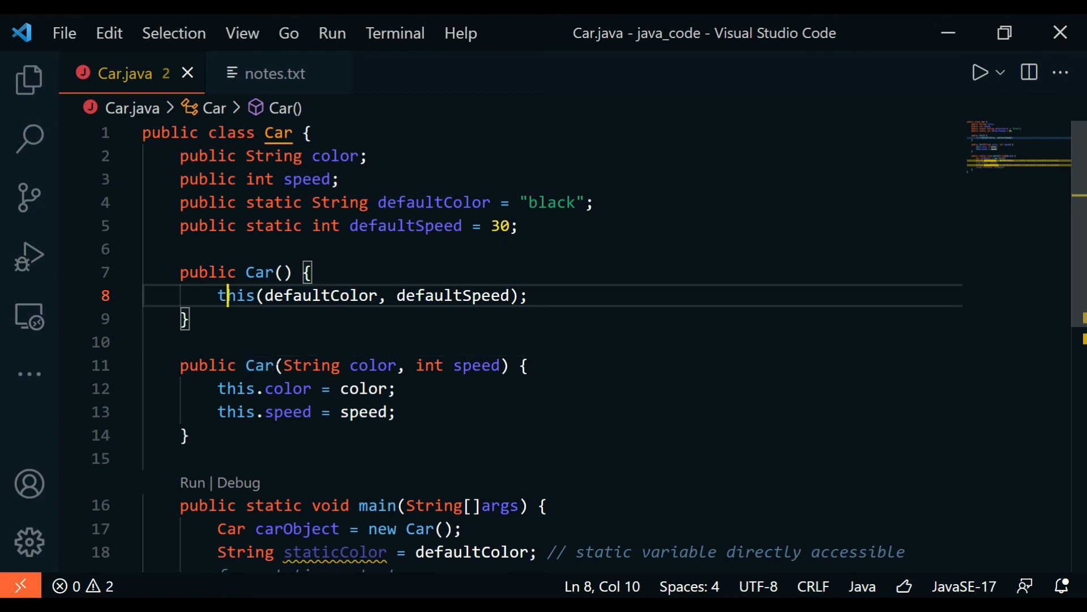
double_click(235, 295)
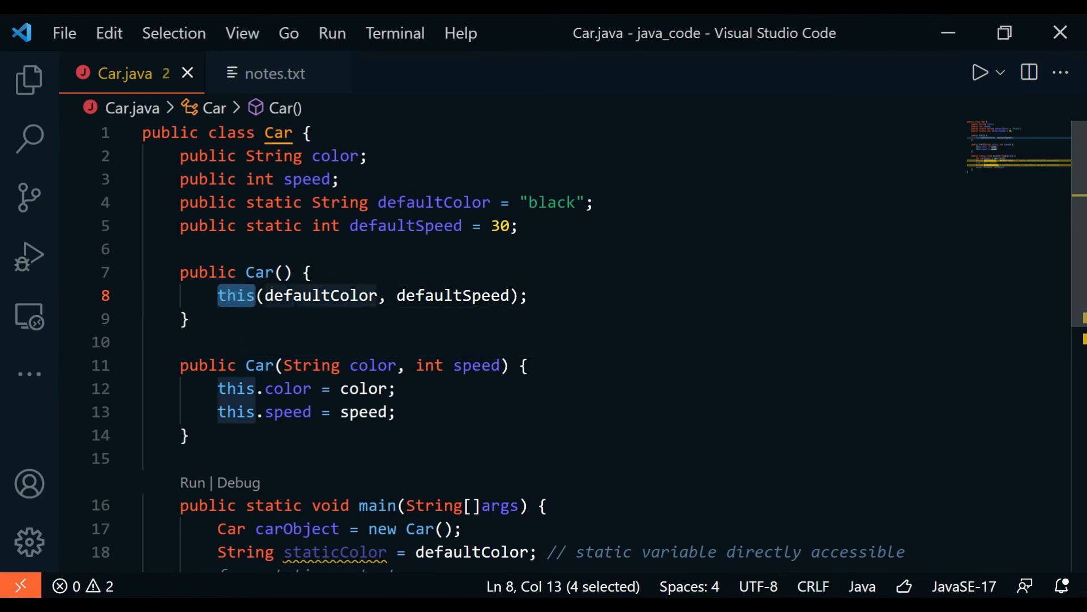
double_click(452, 295)
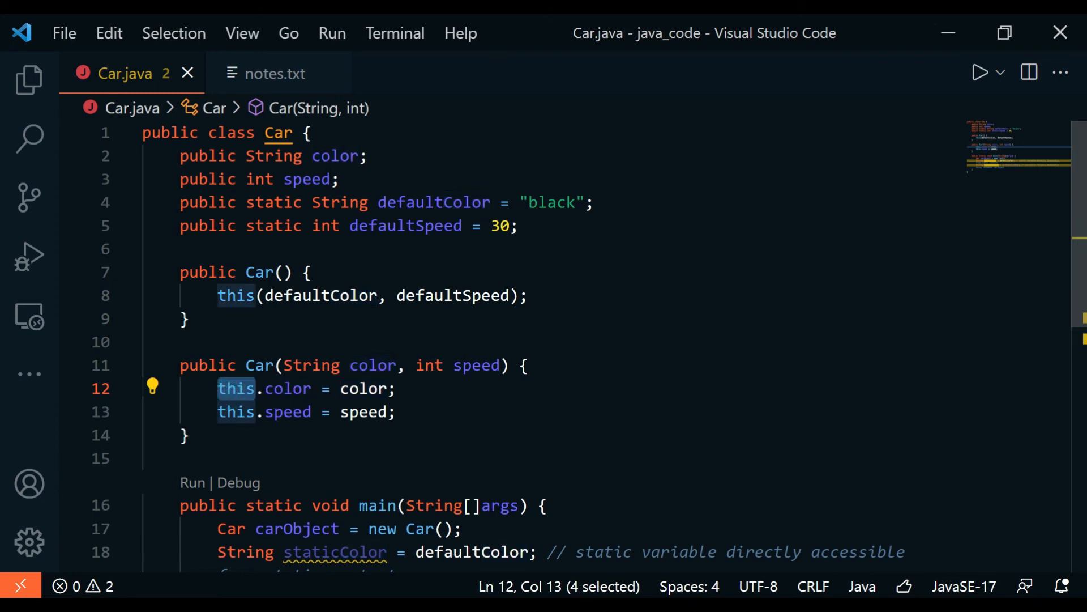
scroll(down, 3)
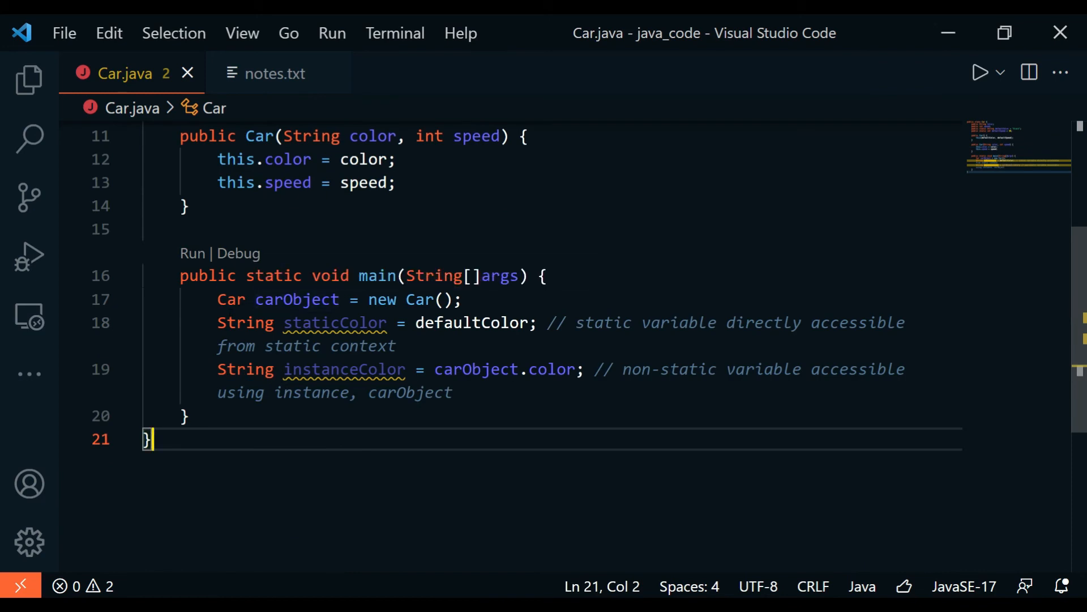
double_click(297, 299)
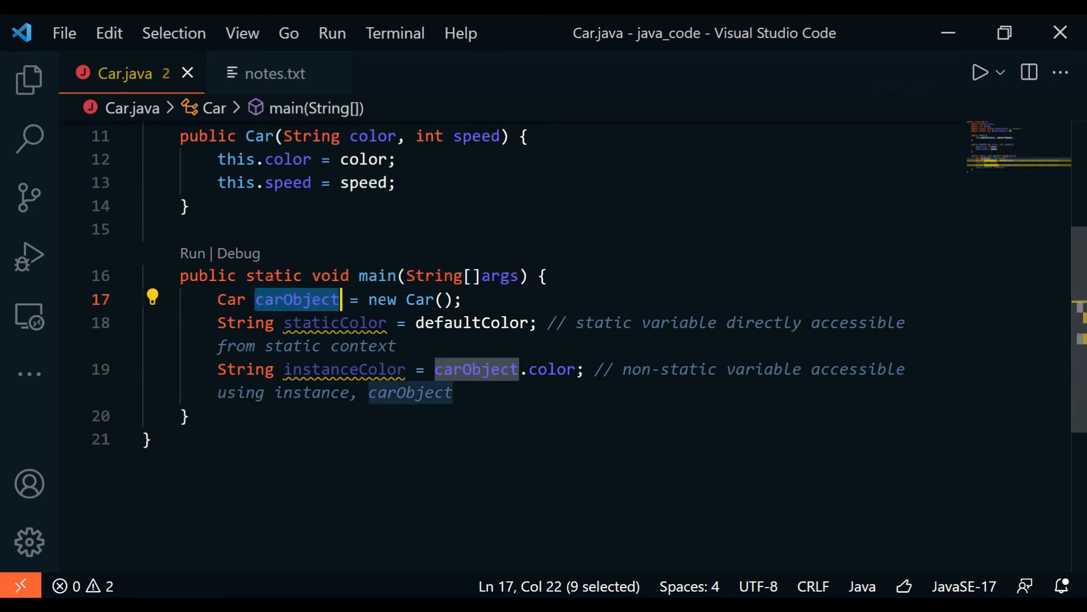
click(312, 322)
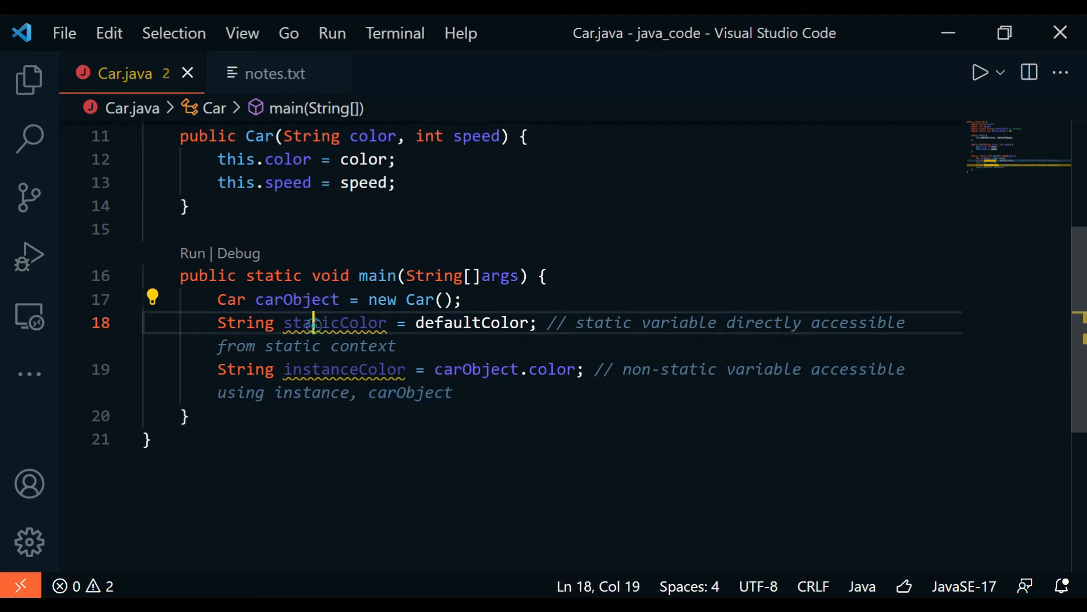
double_click(336, 322)
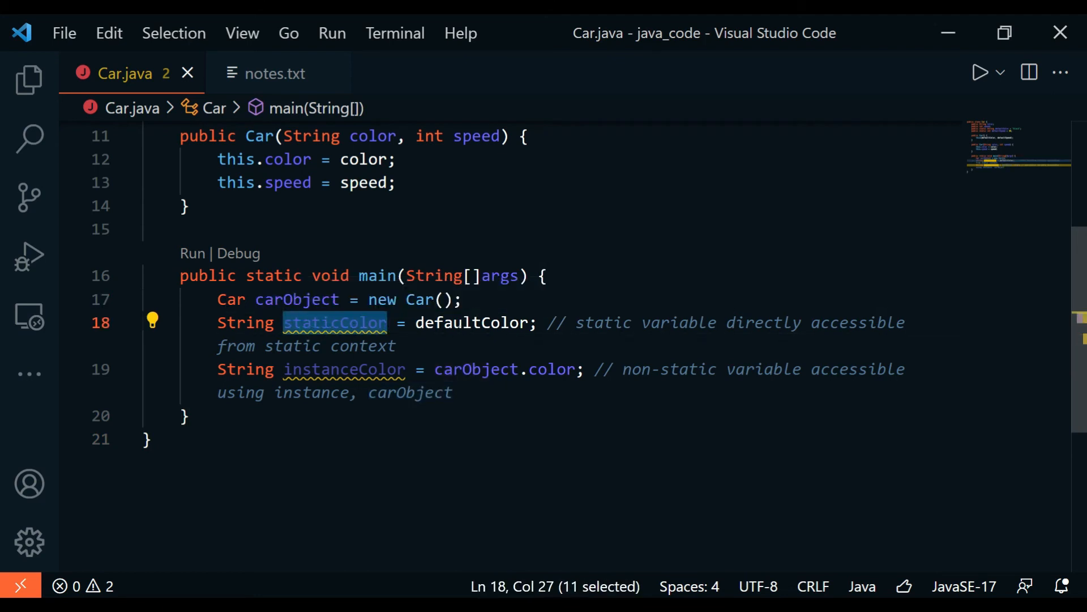
double_click(472, 322)
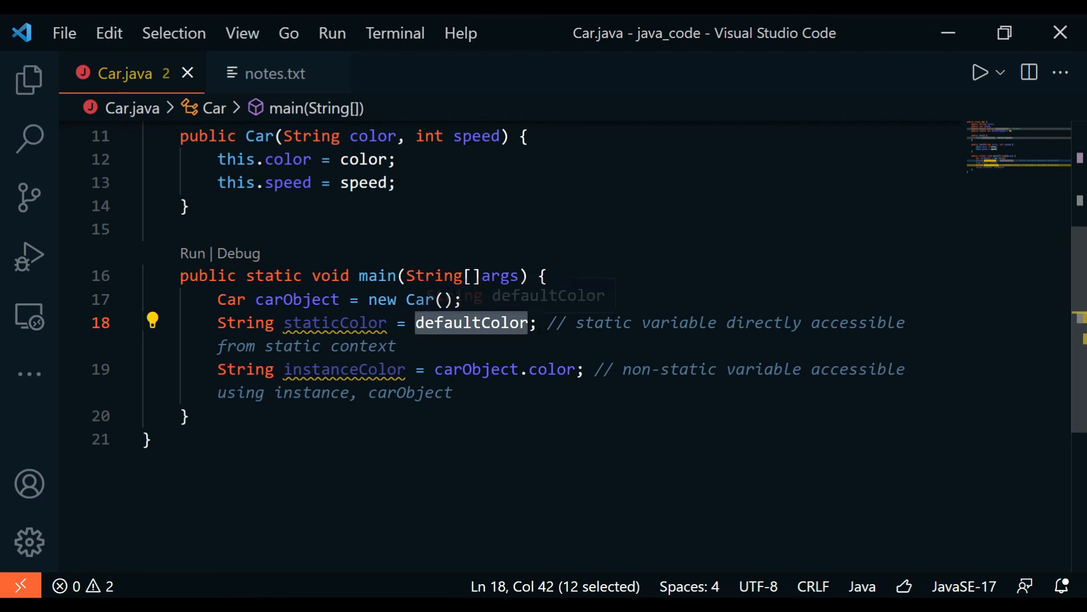
scroll(up, 3)
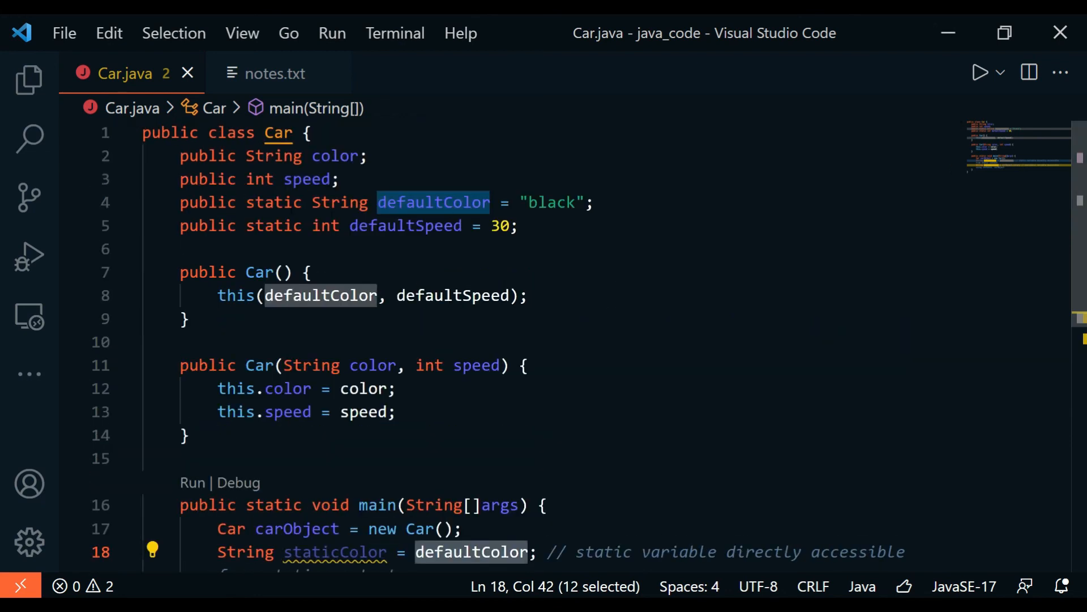
scroll(down, 3)
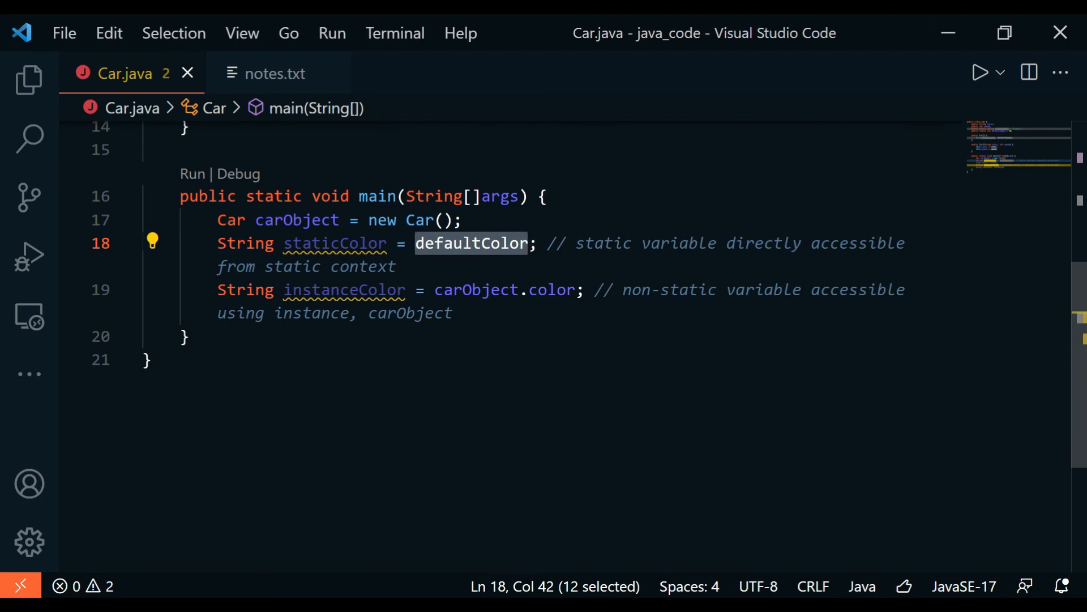
double_click(245, 289)
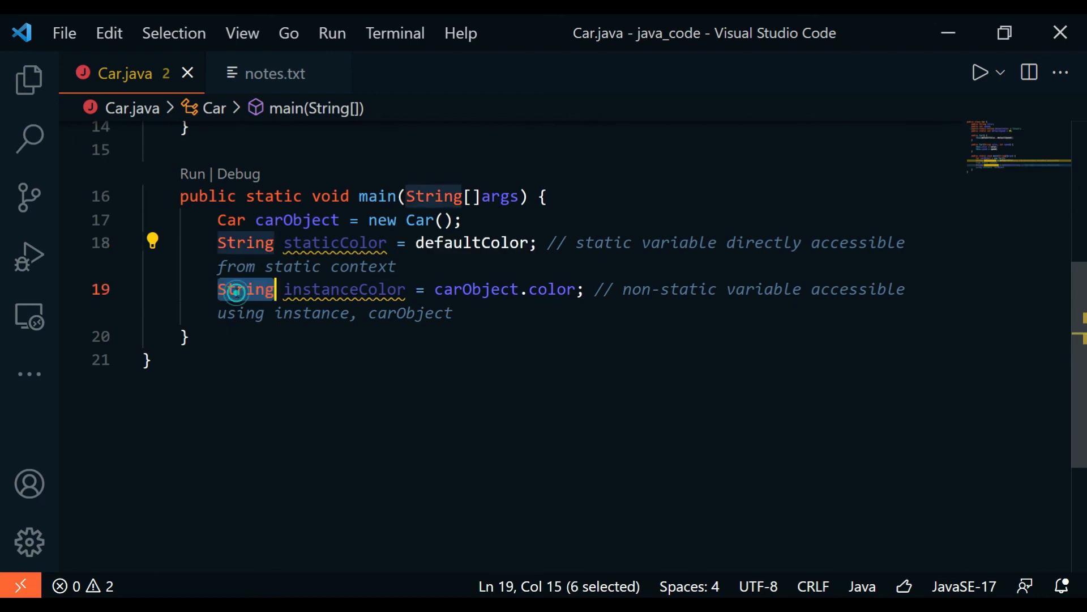
double_click(477, 290)
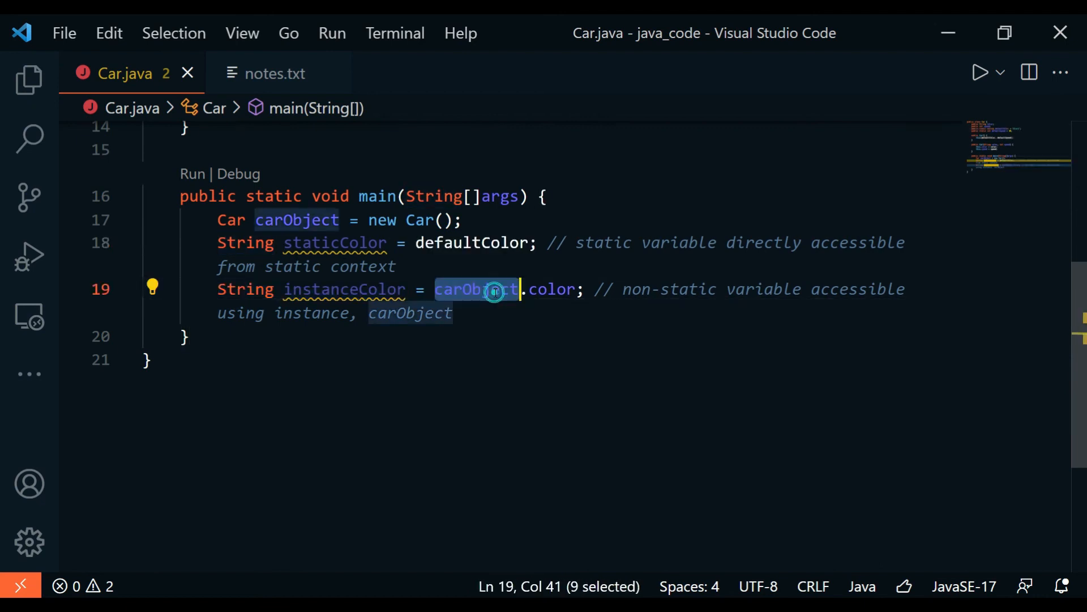
mouse_move(551, 289)
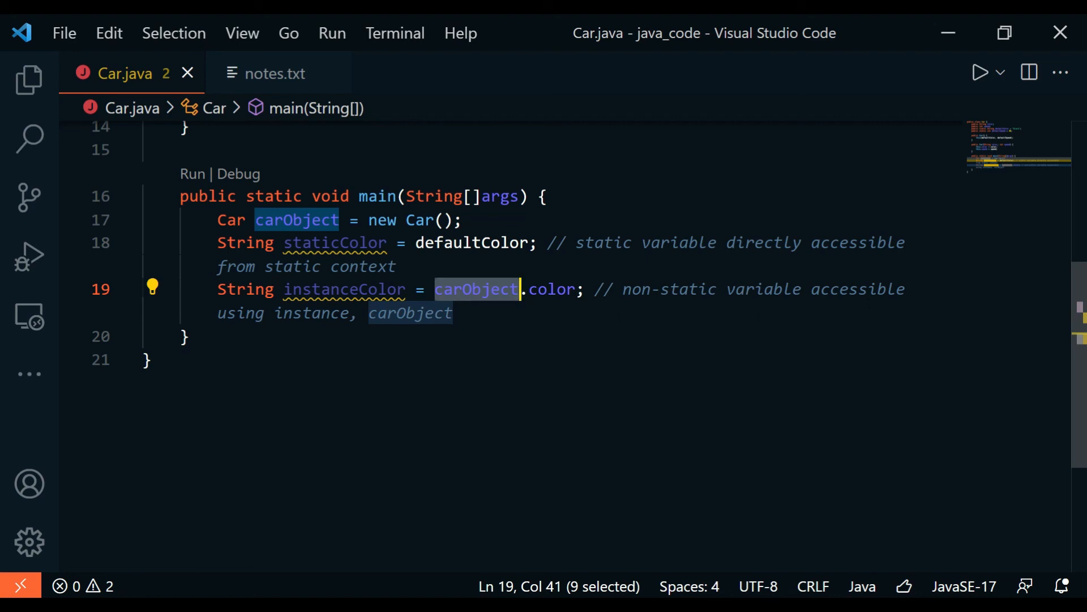
click(414, 312)
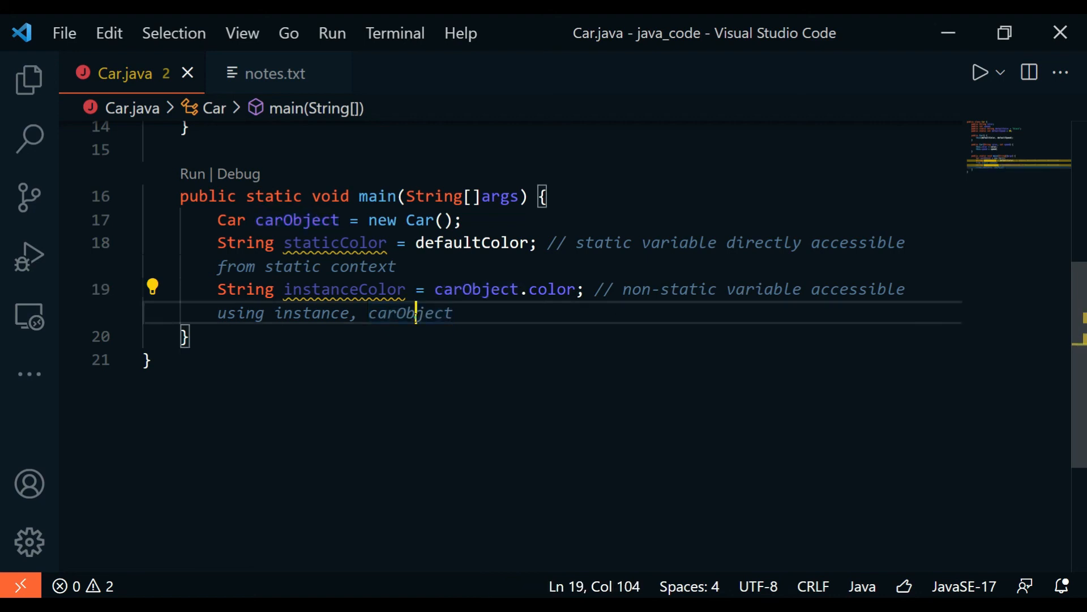
double_click(409, 313)
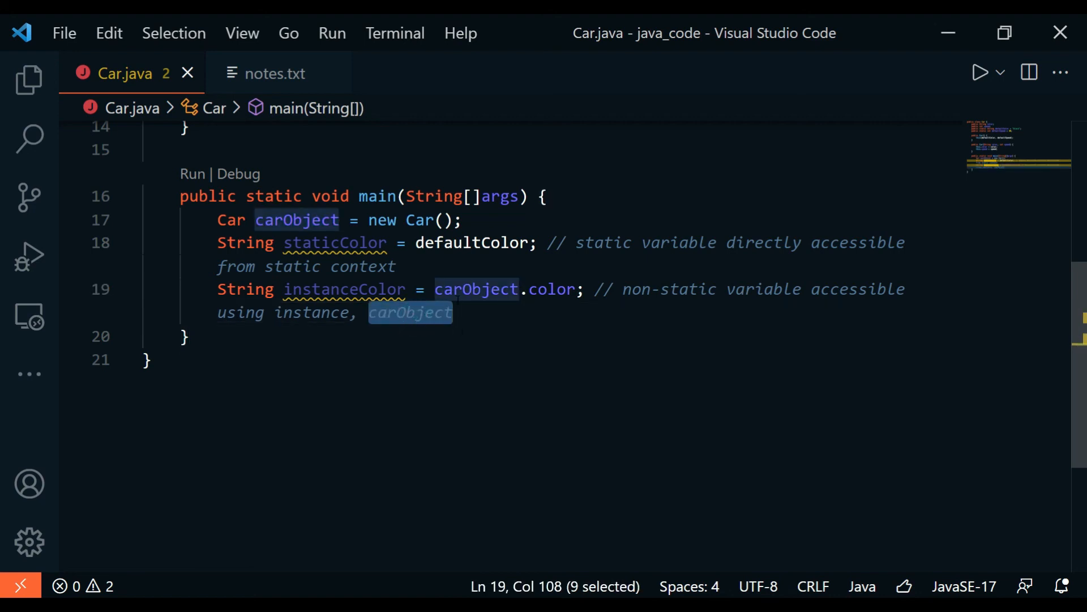
double_click(551, 290)
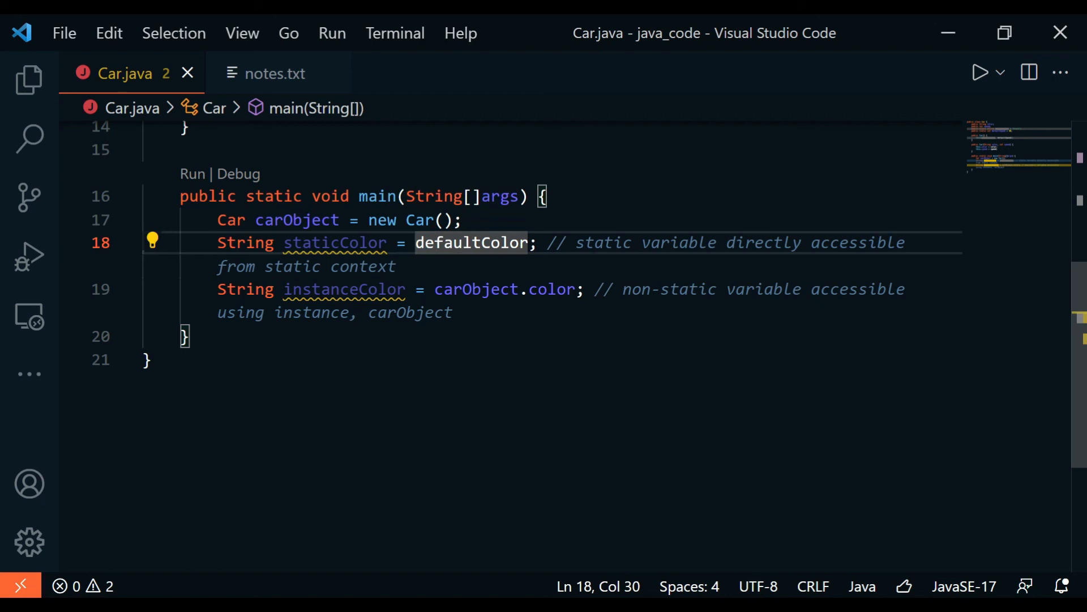
scroll(up, 3)
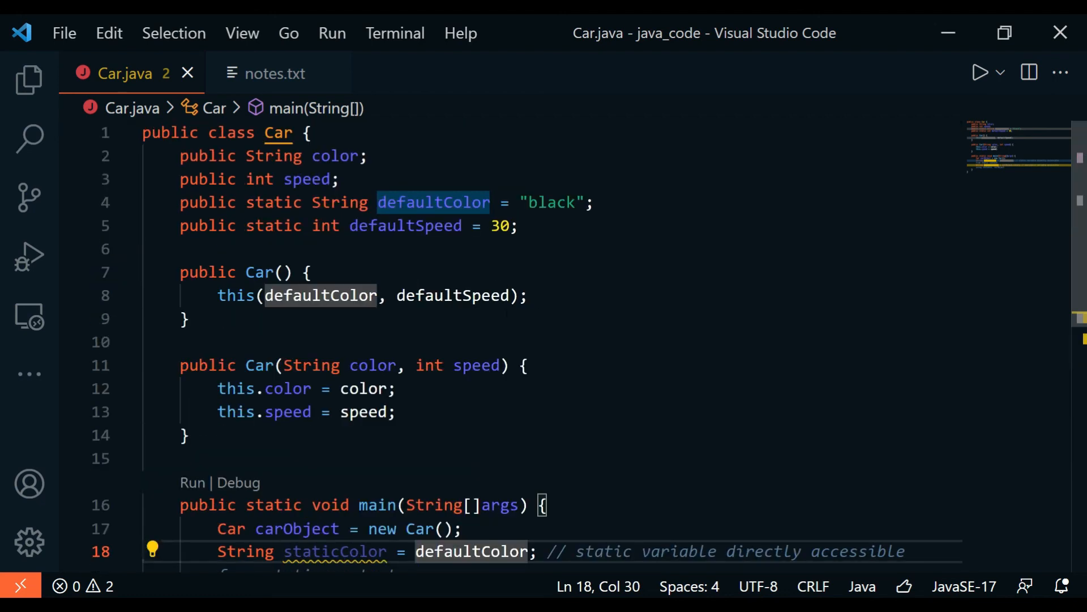